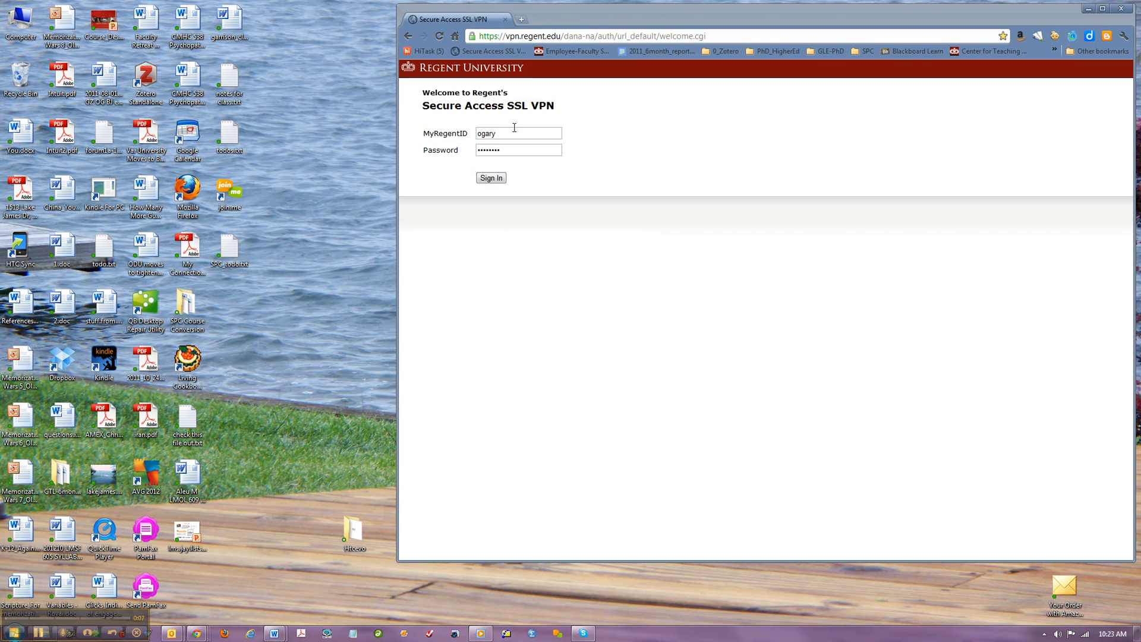
Submit the filled-in credentials on the Secure Access SSL VPN sign-in page.
left_click(490, 177)
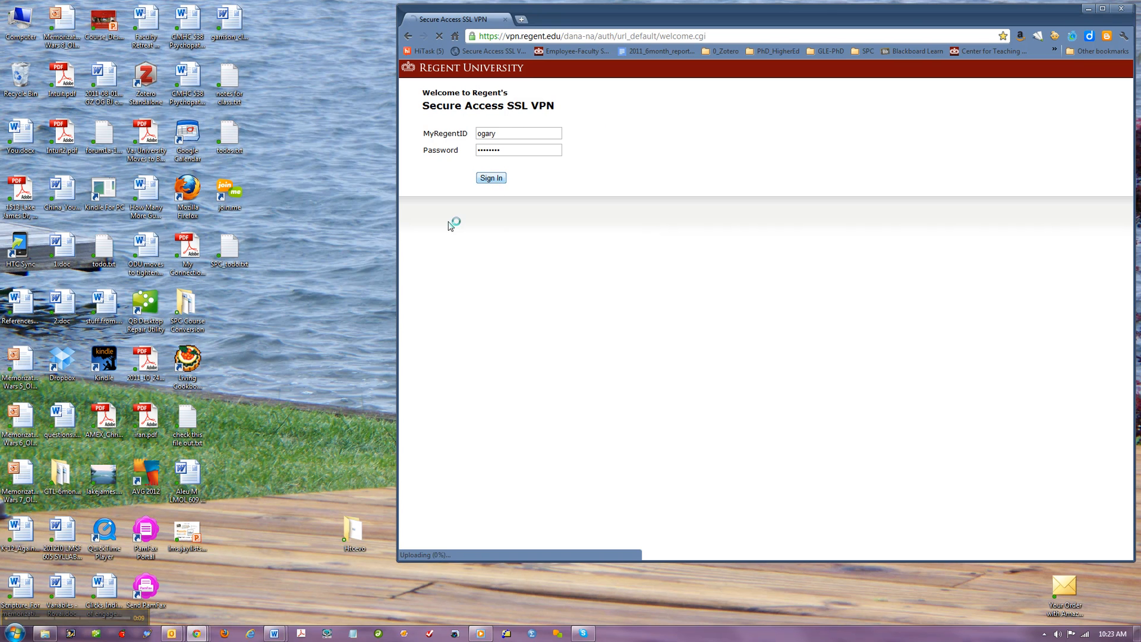
left_click(490, 178)
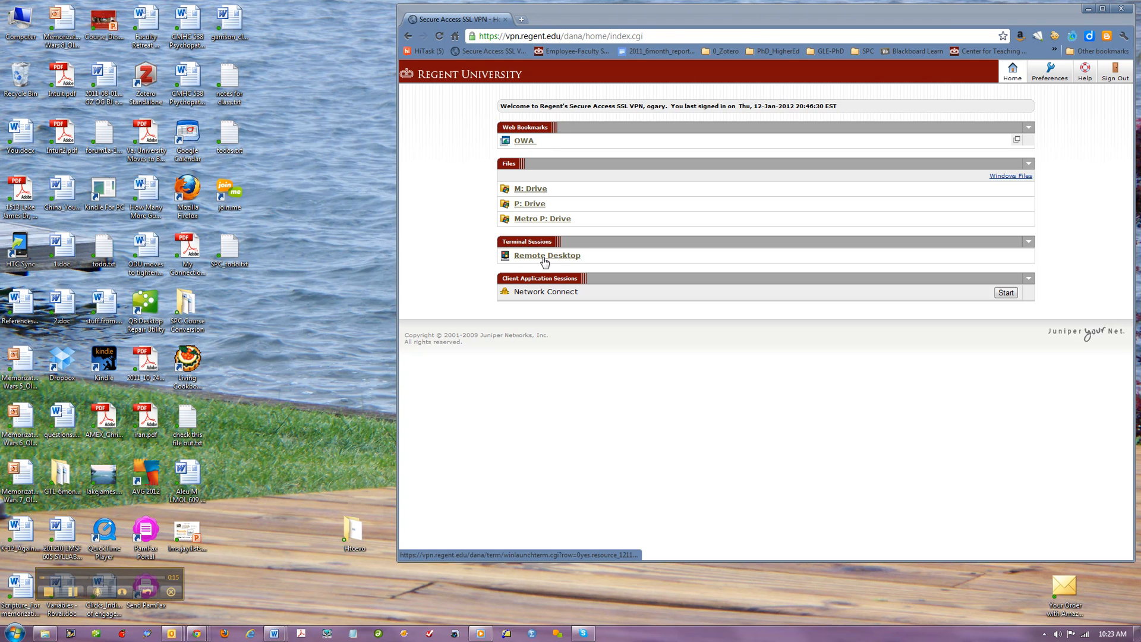
Launch the Remote Desktop session from the VPN portal's Terminal Sessions link.
left_click(547, 255)
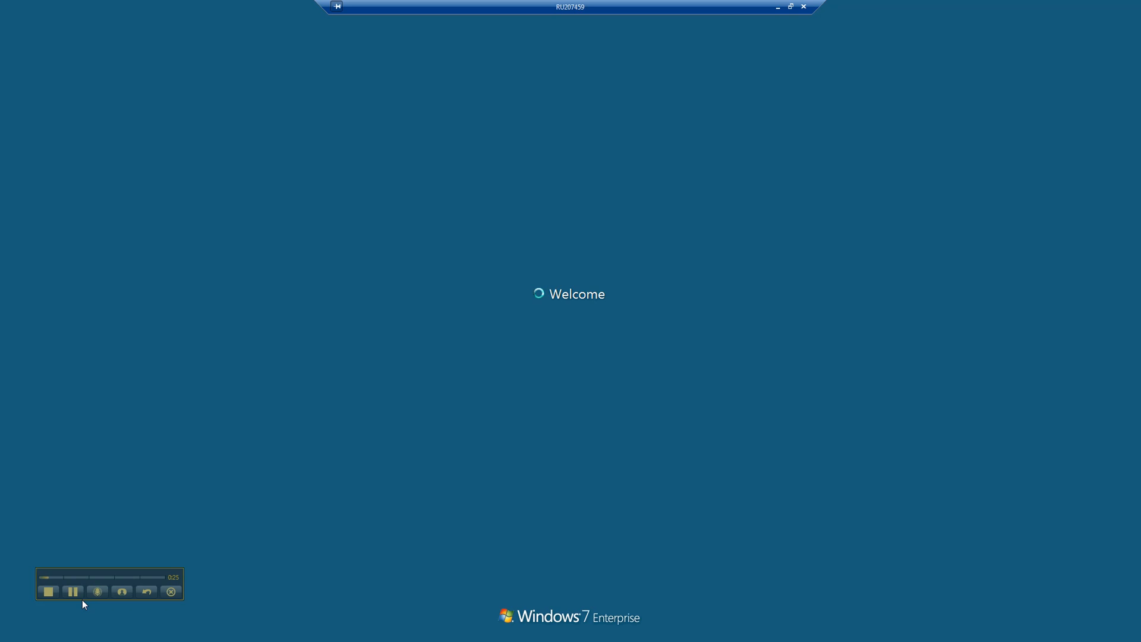
mouse_move(74, 591)
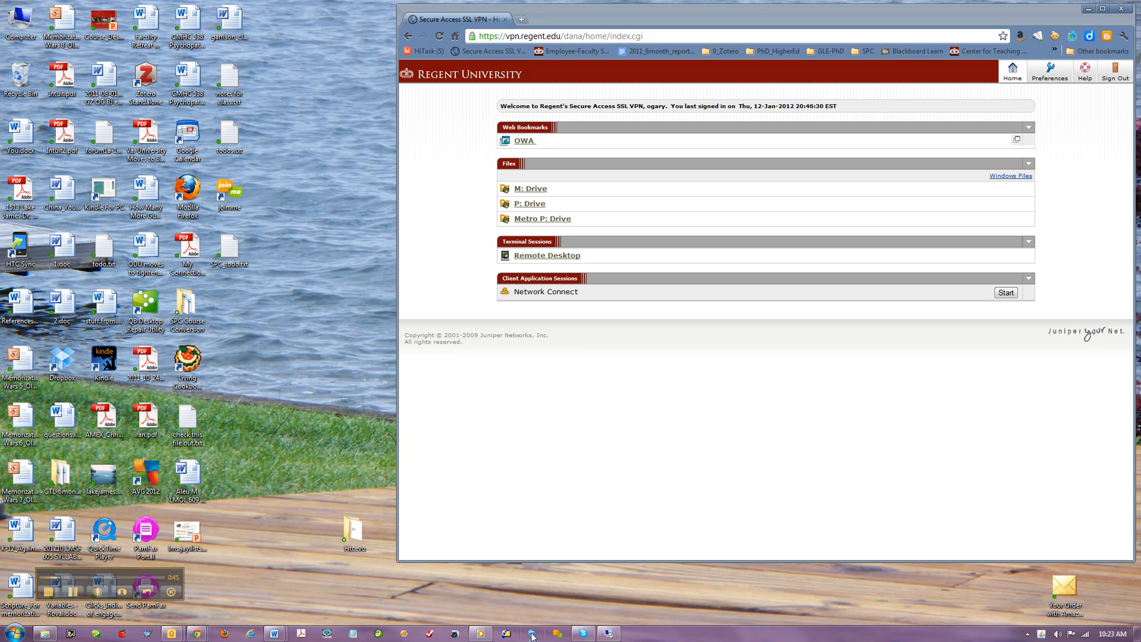
mouse_move(532, 620)
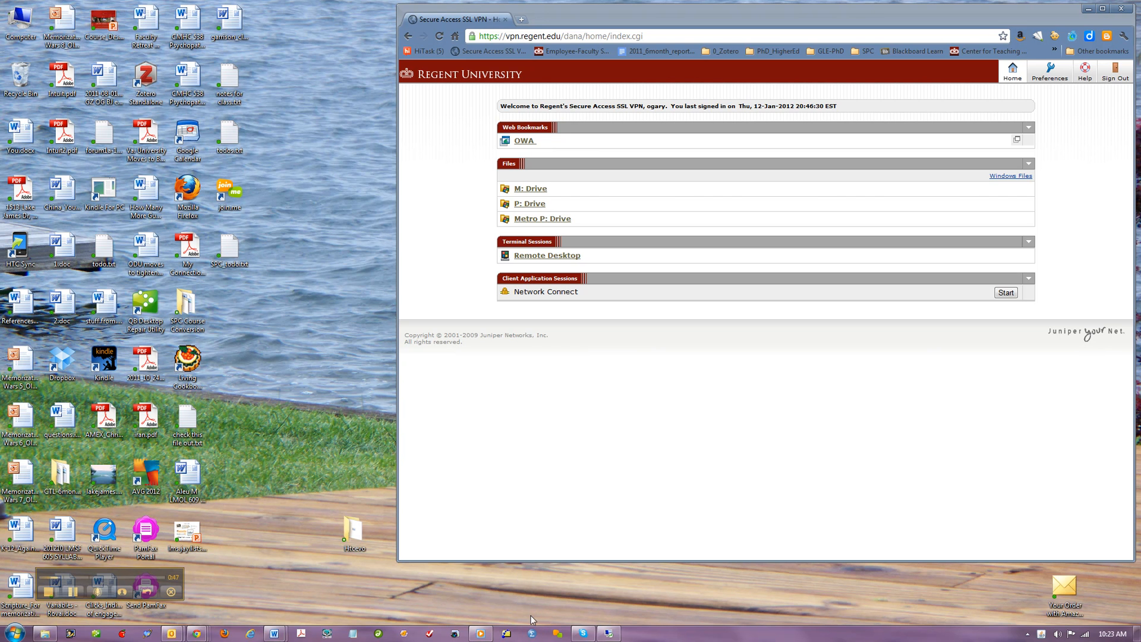
mouse_move(528, 292)
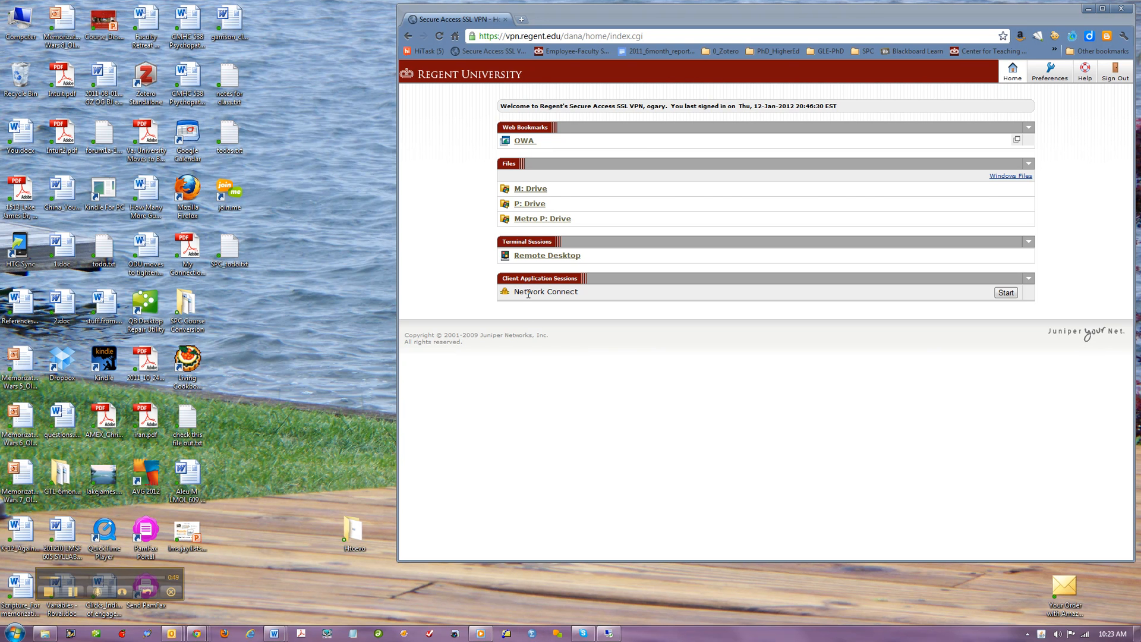
mouse_move(545, 473)
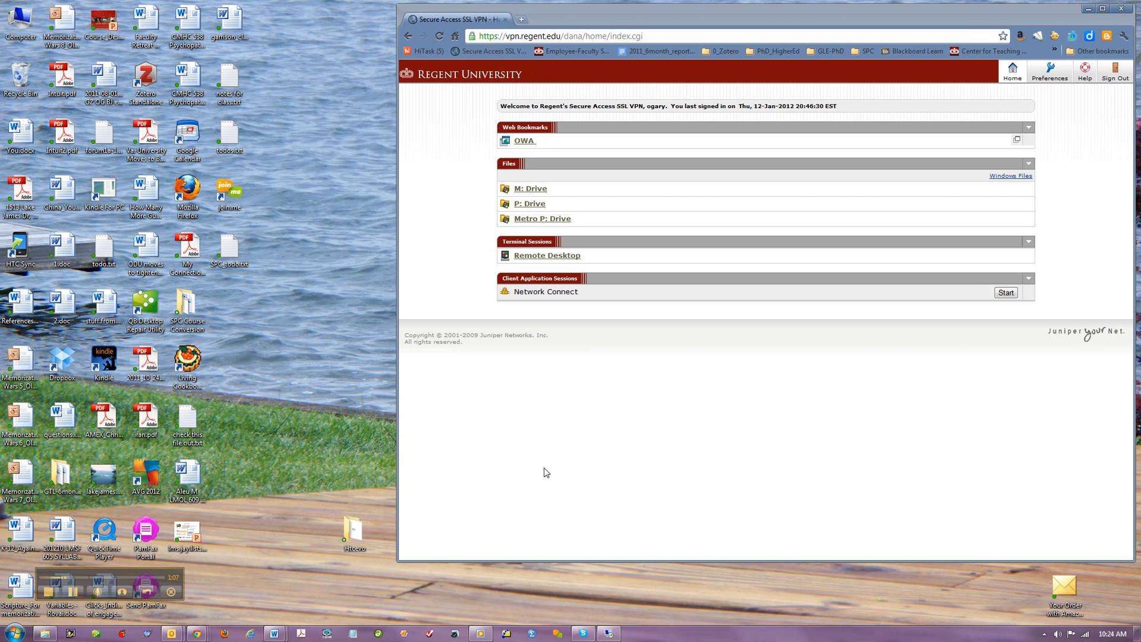
mouse_move(486, 497)
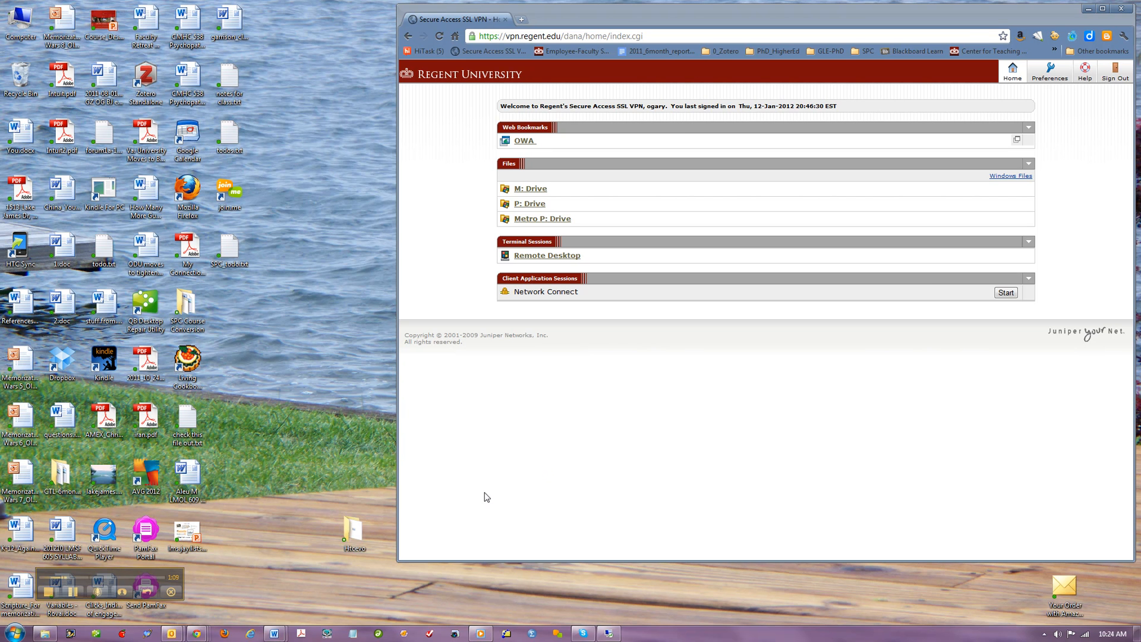
mouse_move(335, 540)
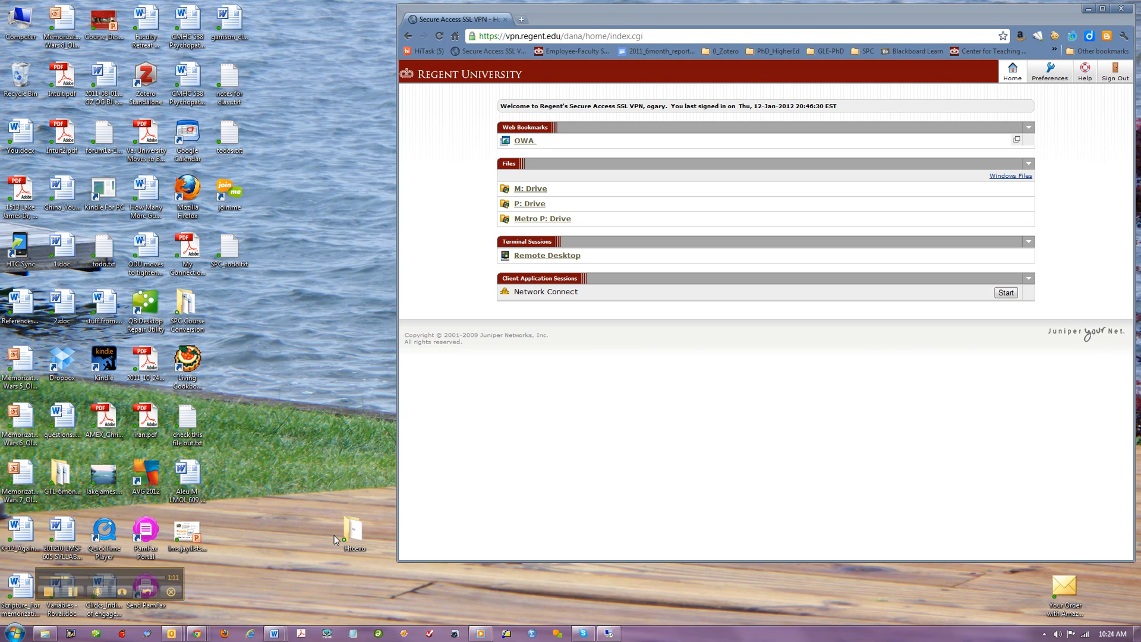
mouse_move(448, 398)
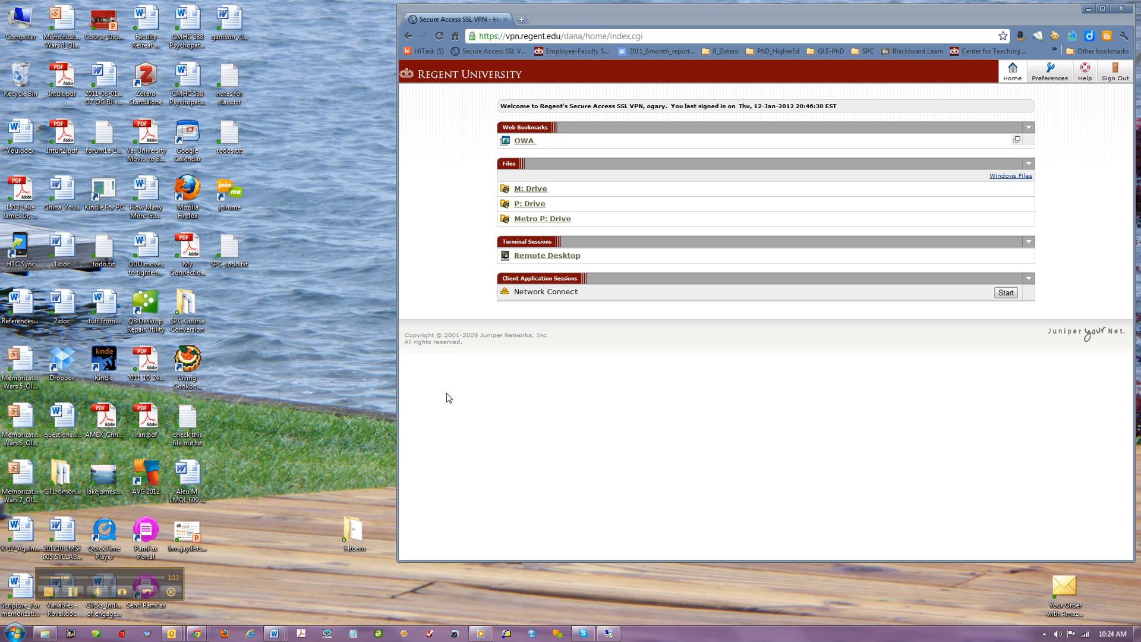
mouse_move(399, 419)
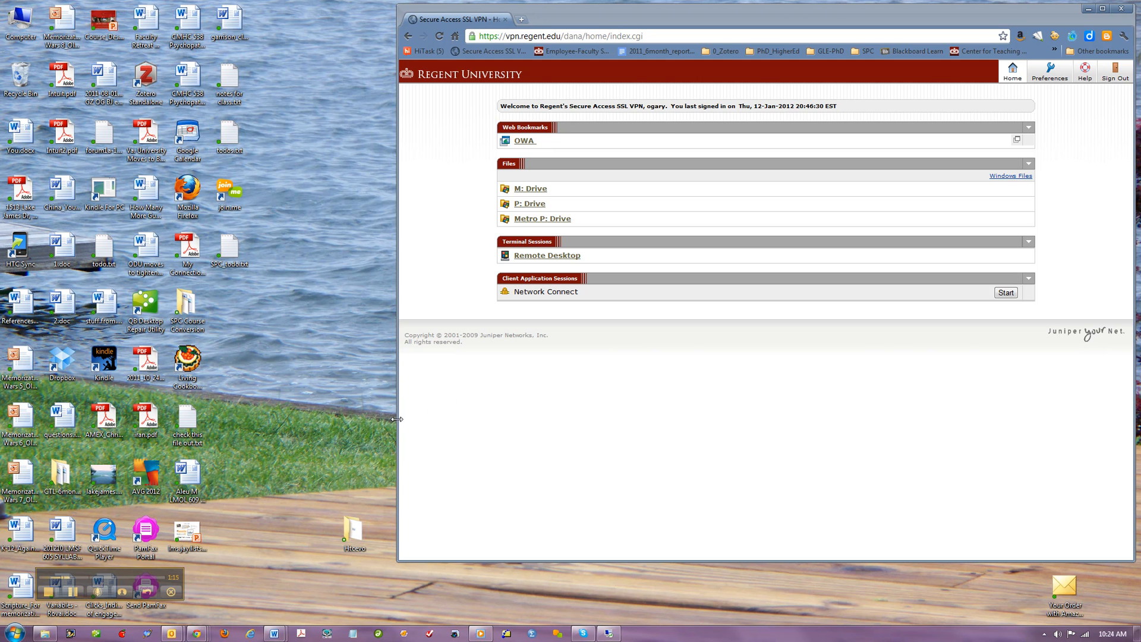
mouse_move(522, 551)
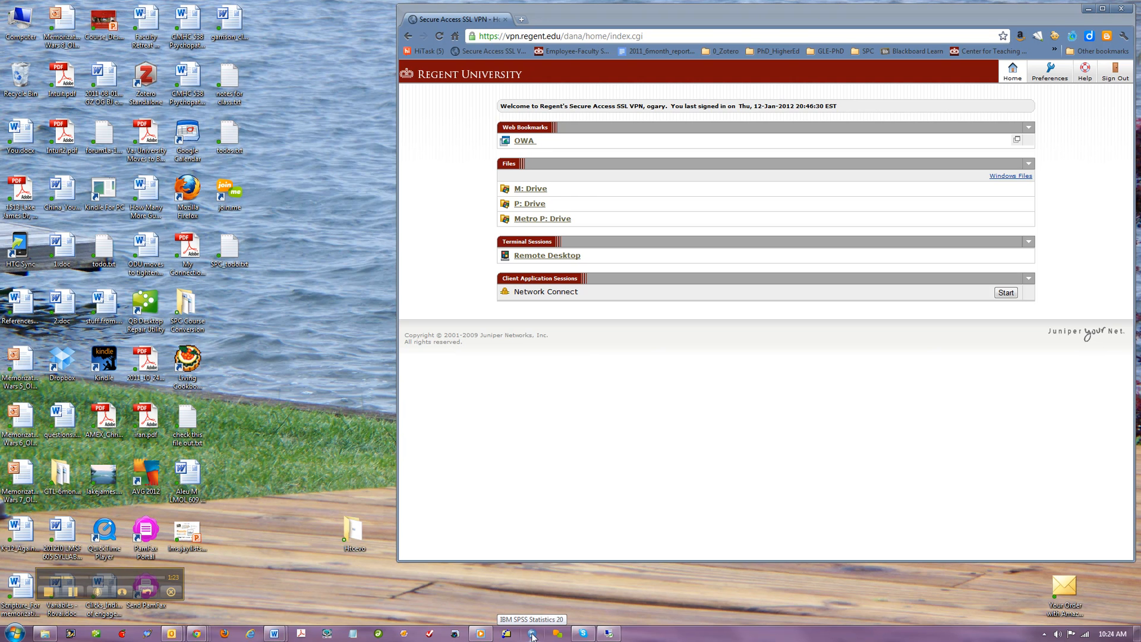
mouse_move(533, 632)
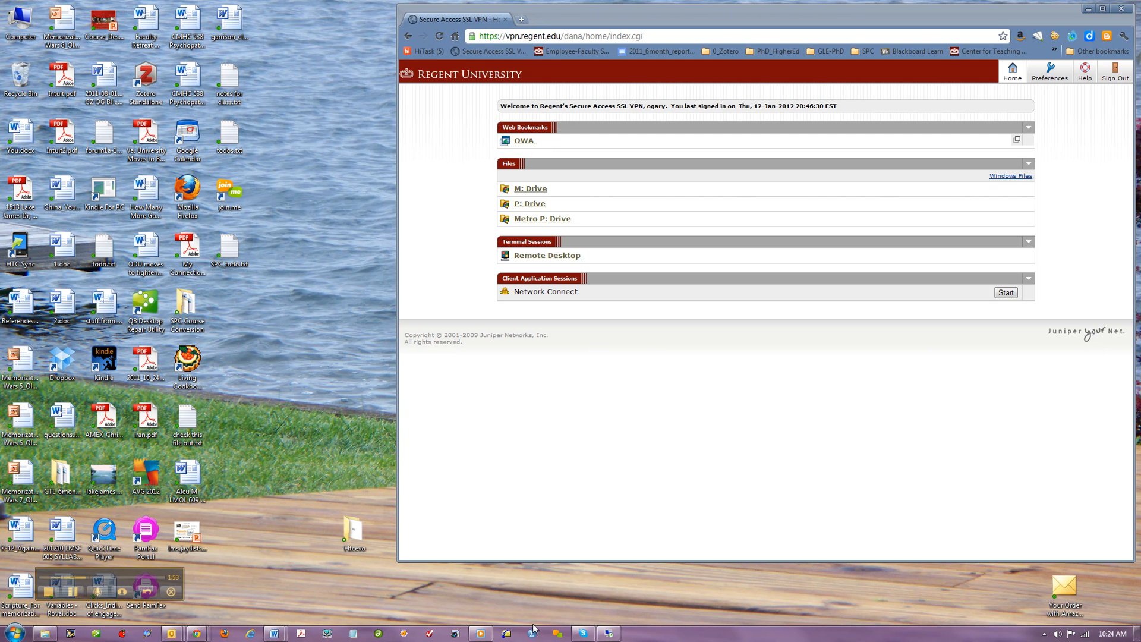
mouse_move(700, 85)
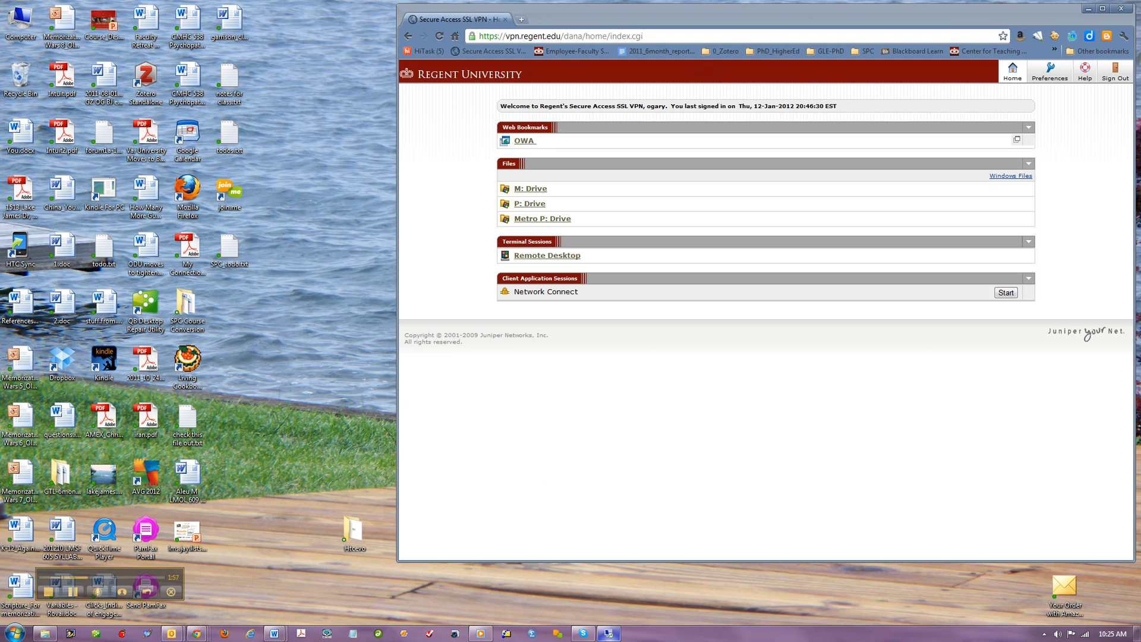
mouse_move(608, 633)
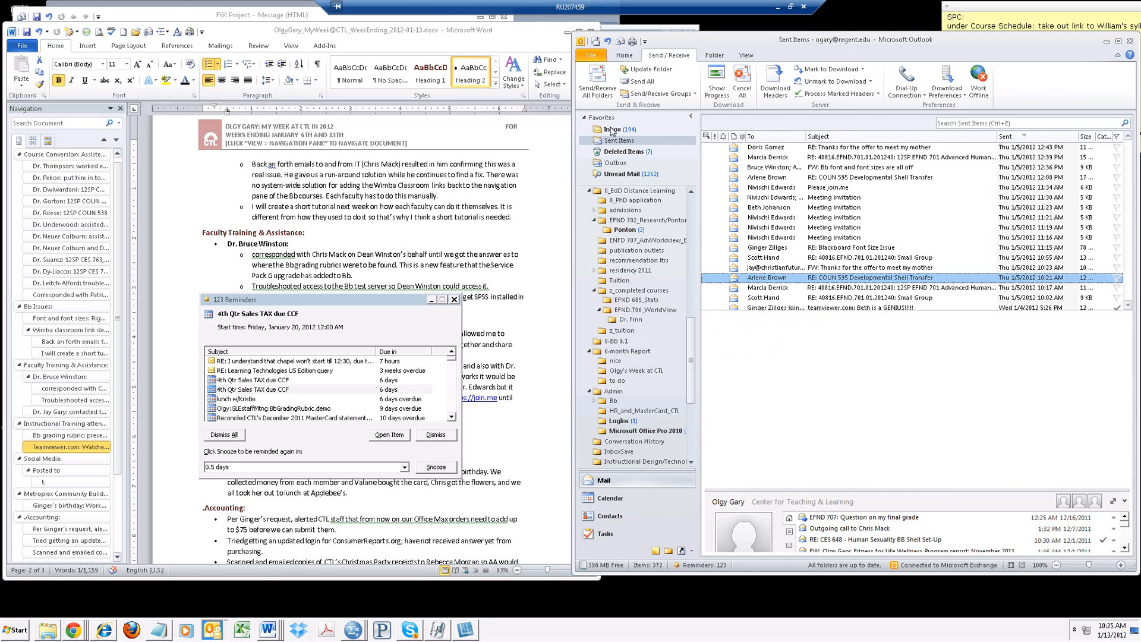
left_click(613, 129)
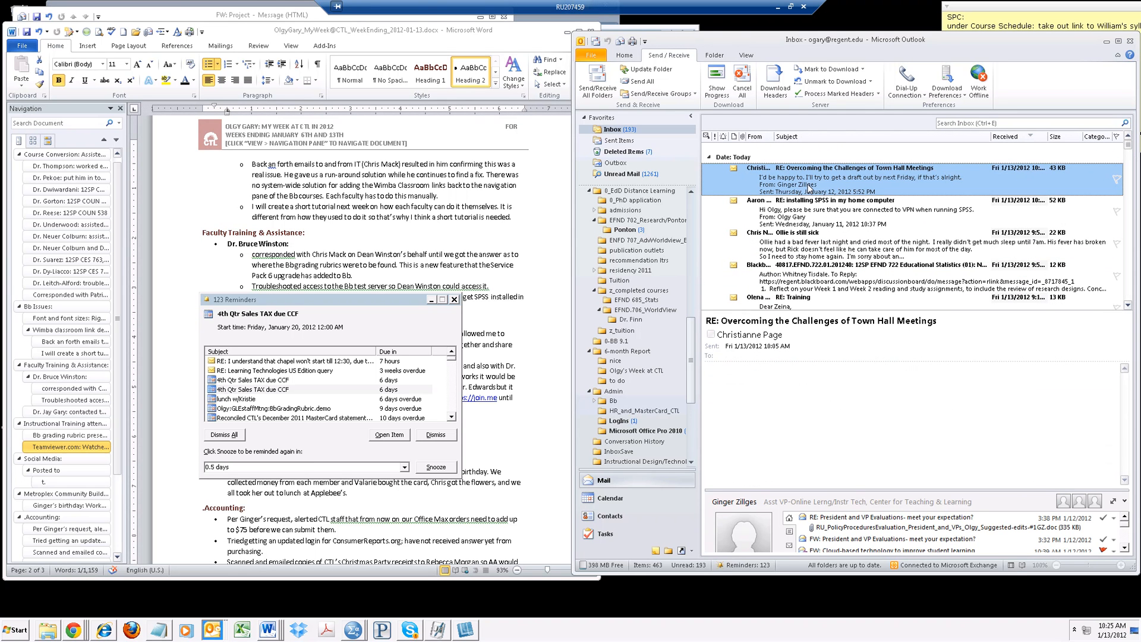
left_click(873, 177)
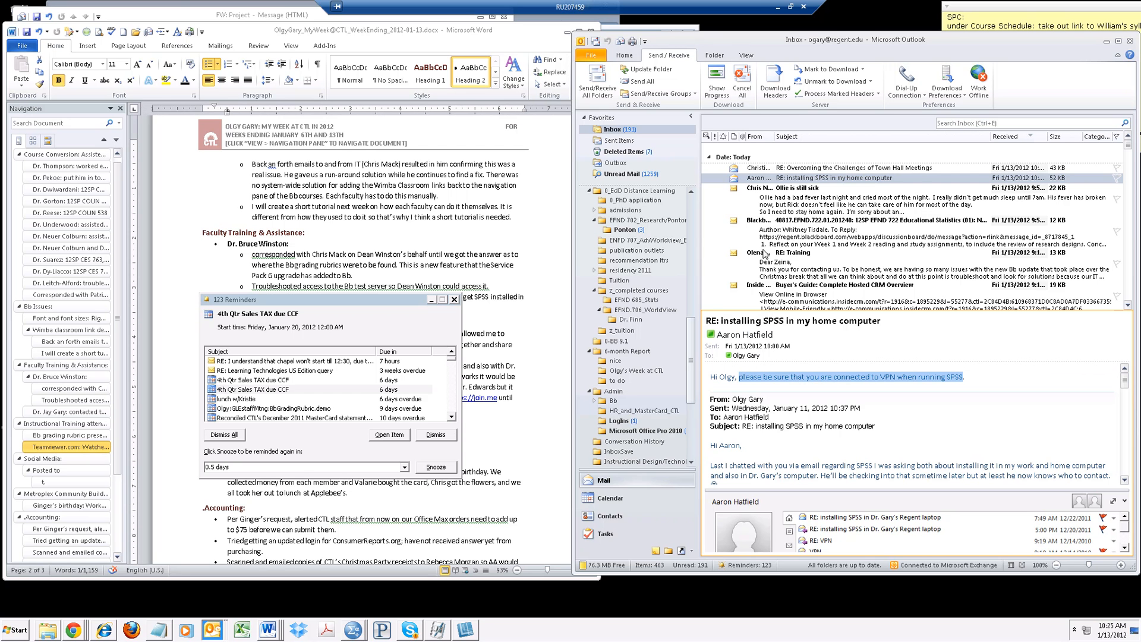
mouse_move(778, 7)
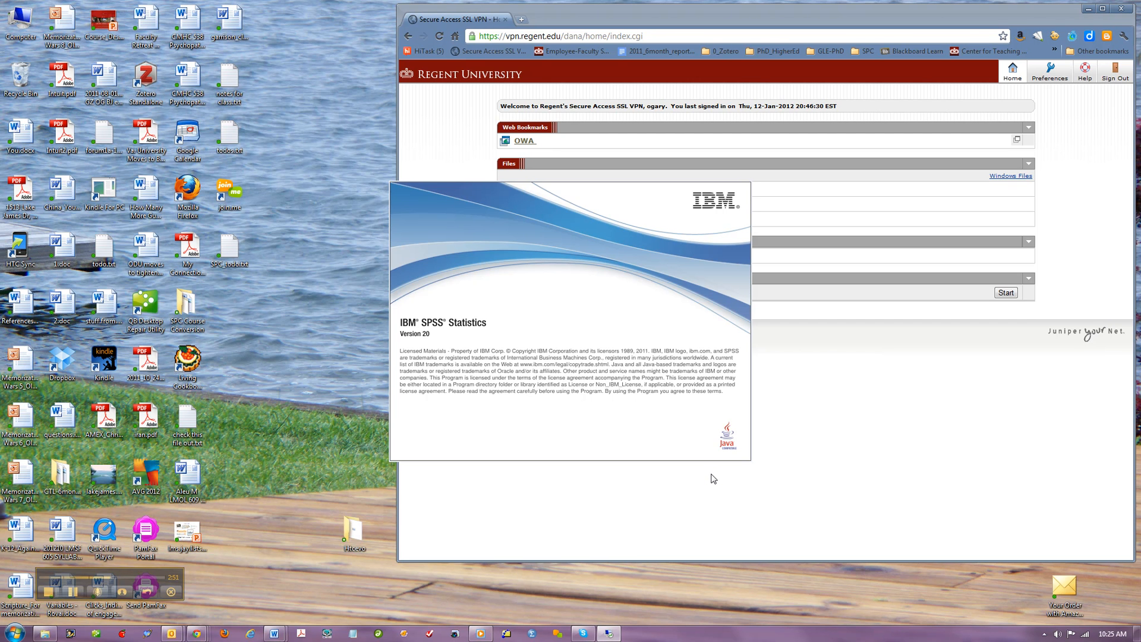
mouse_move(704, 476)
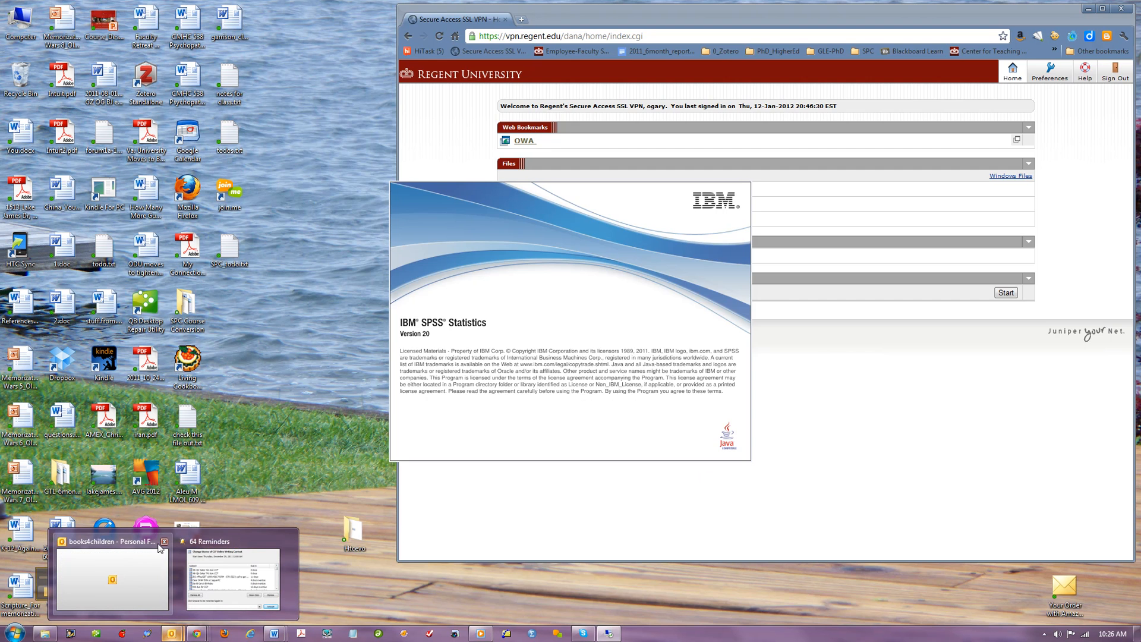
Run Send/Receive All Folders, view the Google+ notification, then minimize Outlook.
left_click(112, 578)
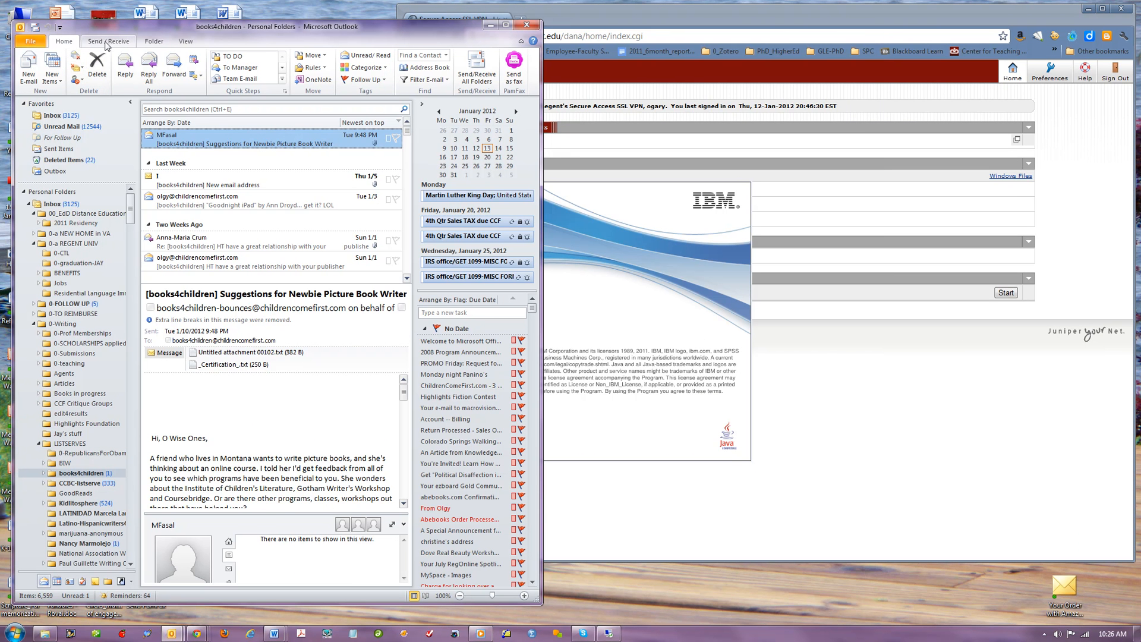
left_click(107, 41)
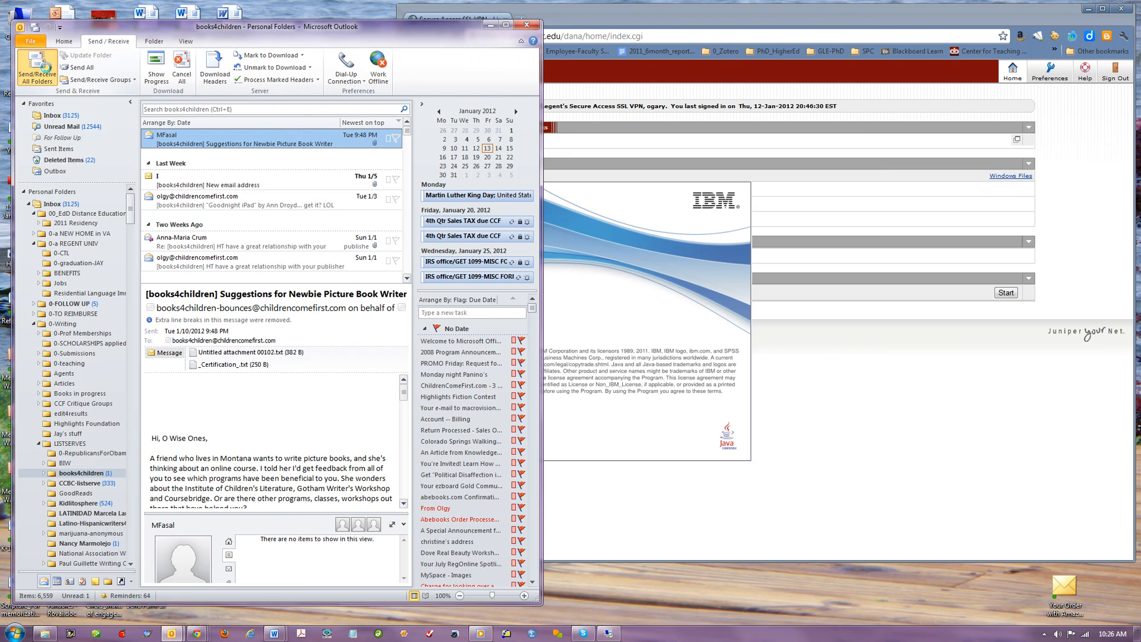
left_click(37, 66)
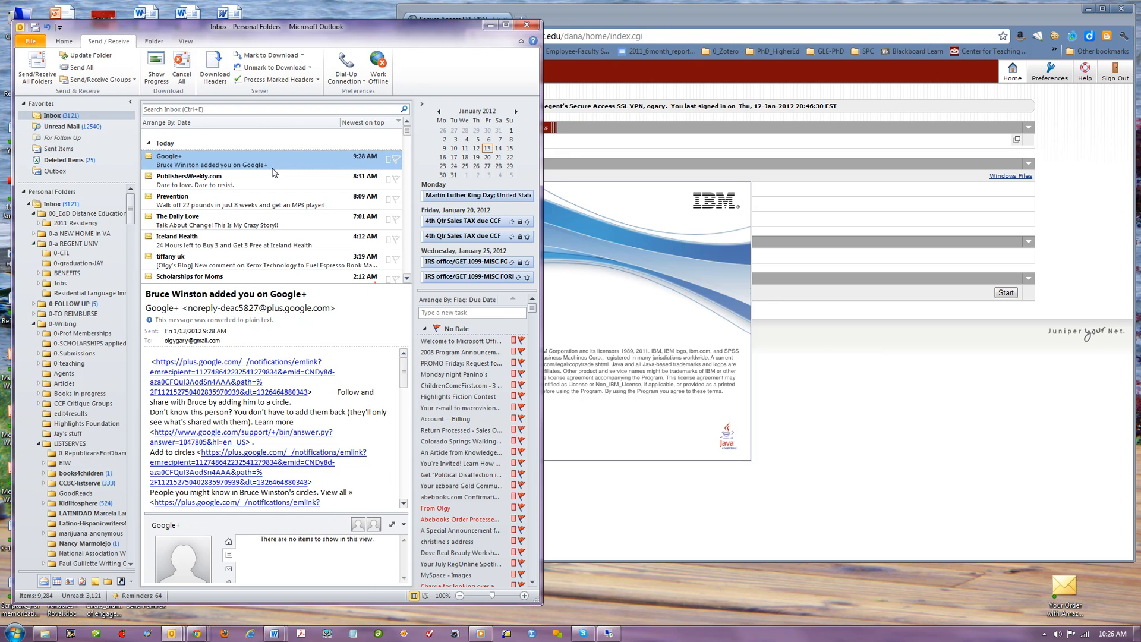
left_click(203, 179)
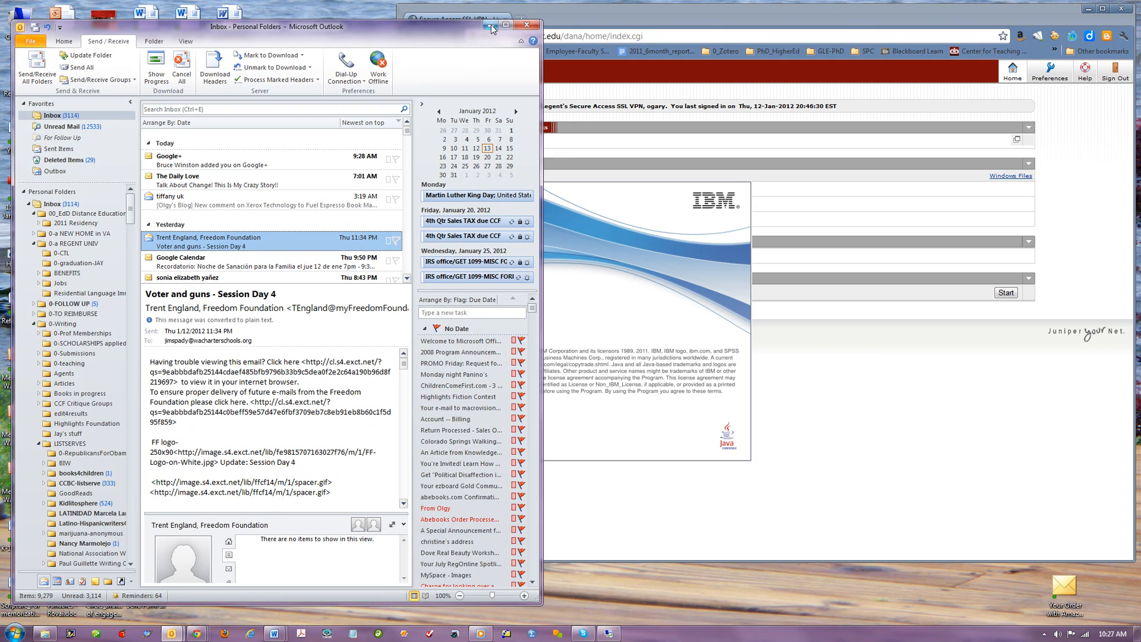
mouse_move(508, 25)
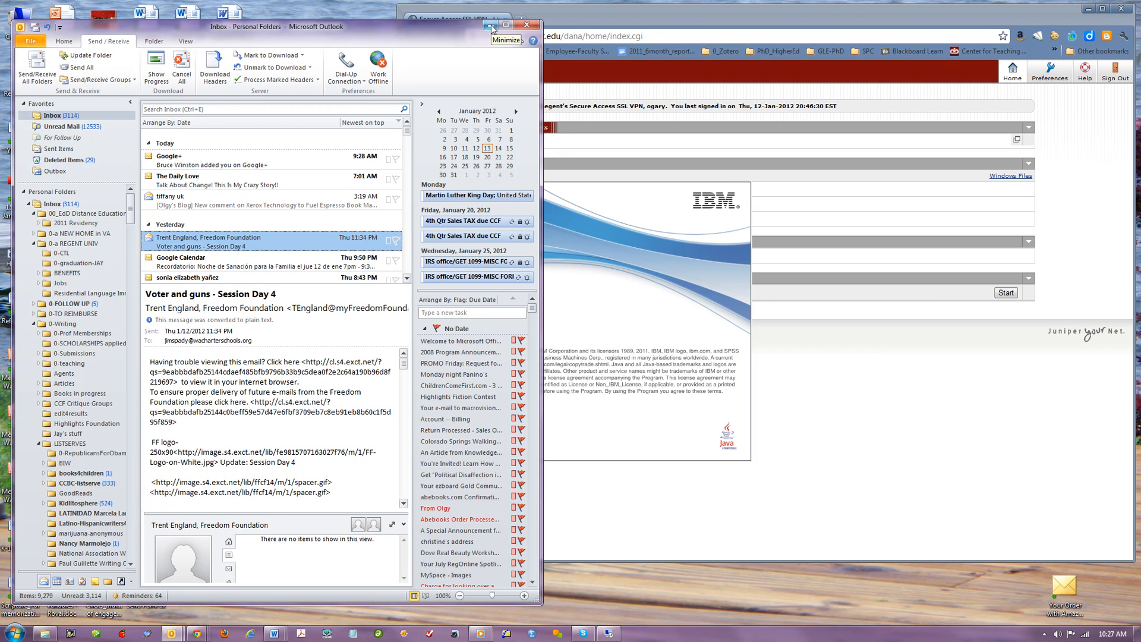
left_click(519, 25)
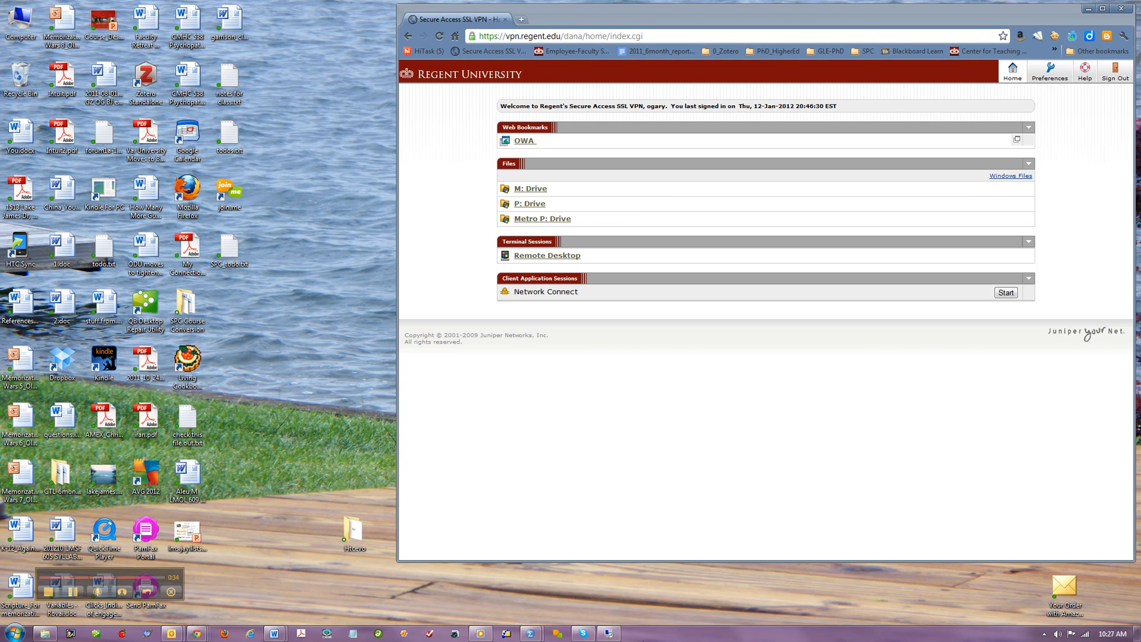
mouse_move(531, 632)
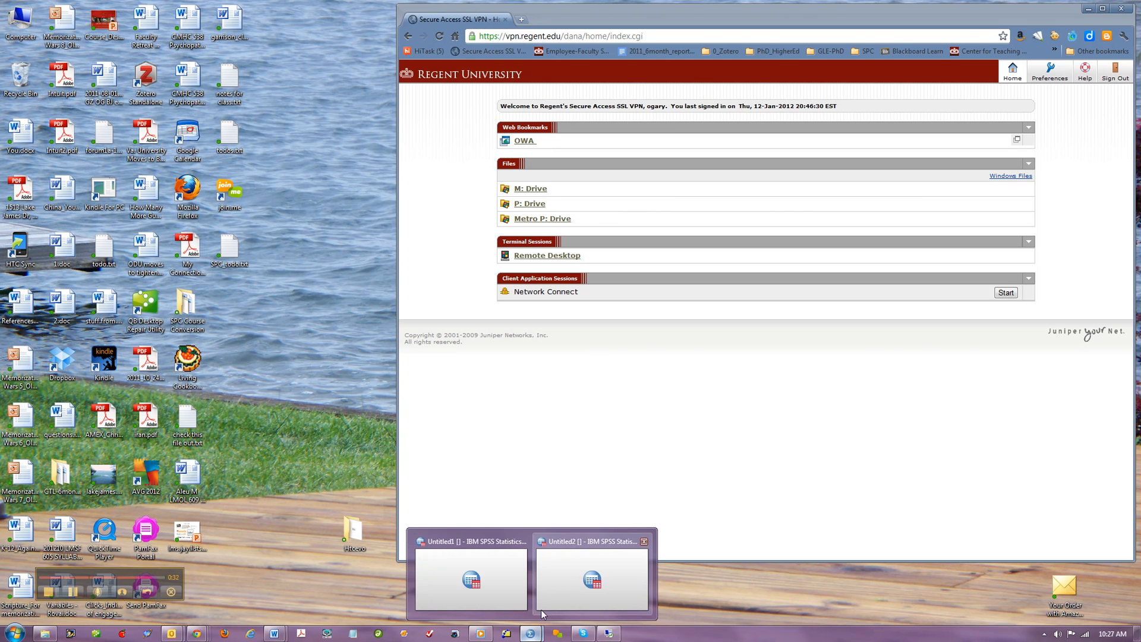
Restore the Untitled1 and Untitled2 Data Editor windows from the SPSS taskbar group.
left_click(592, 577)
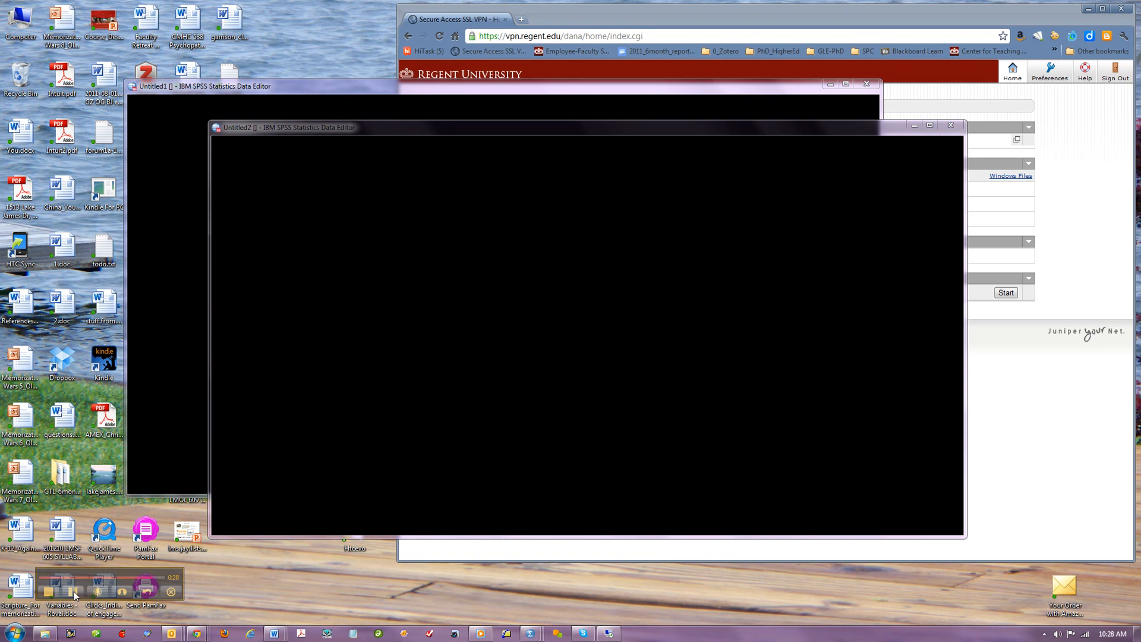
mouse_move(82, 608)
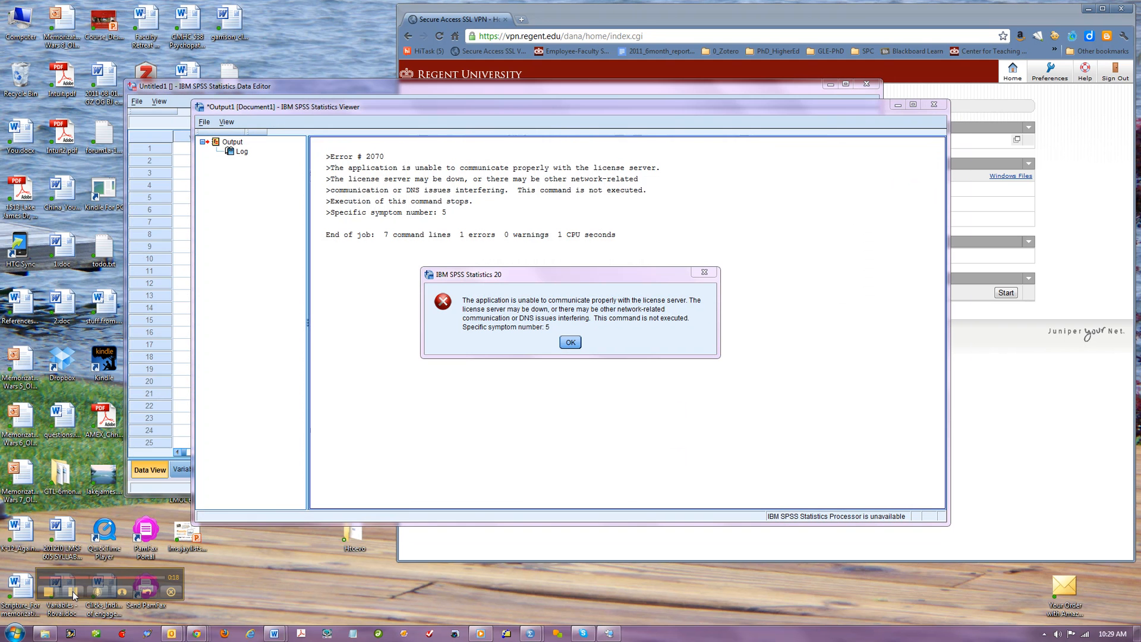
mouse_move(174, 261)
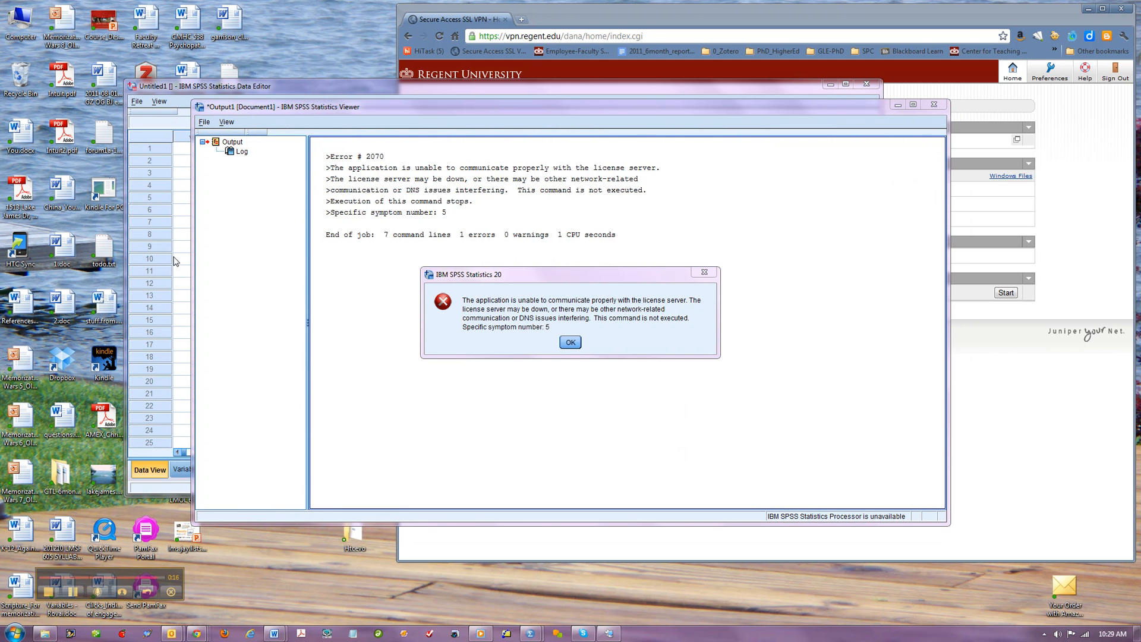
mouse_move(175, 232)
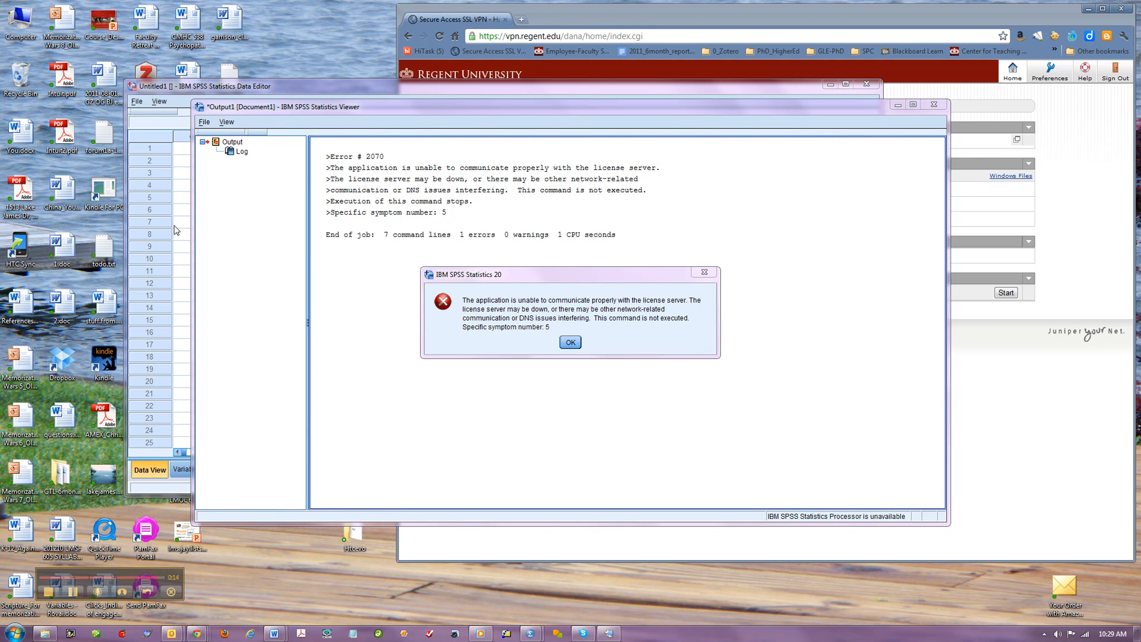
mouse_move(495, 388)
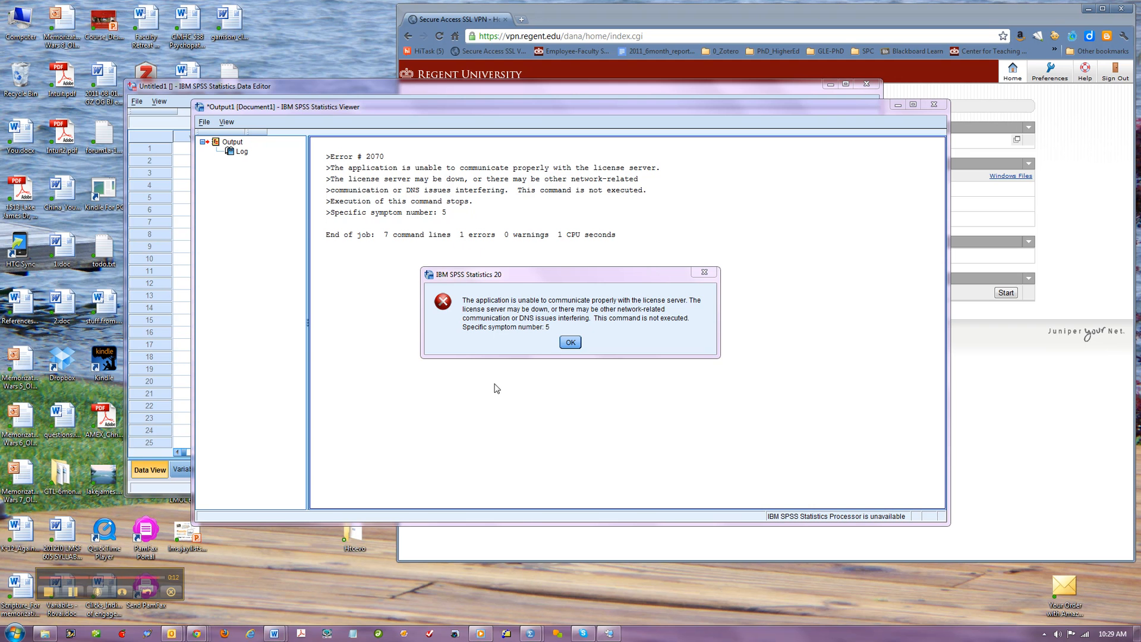
mouse_move(497, 373)
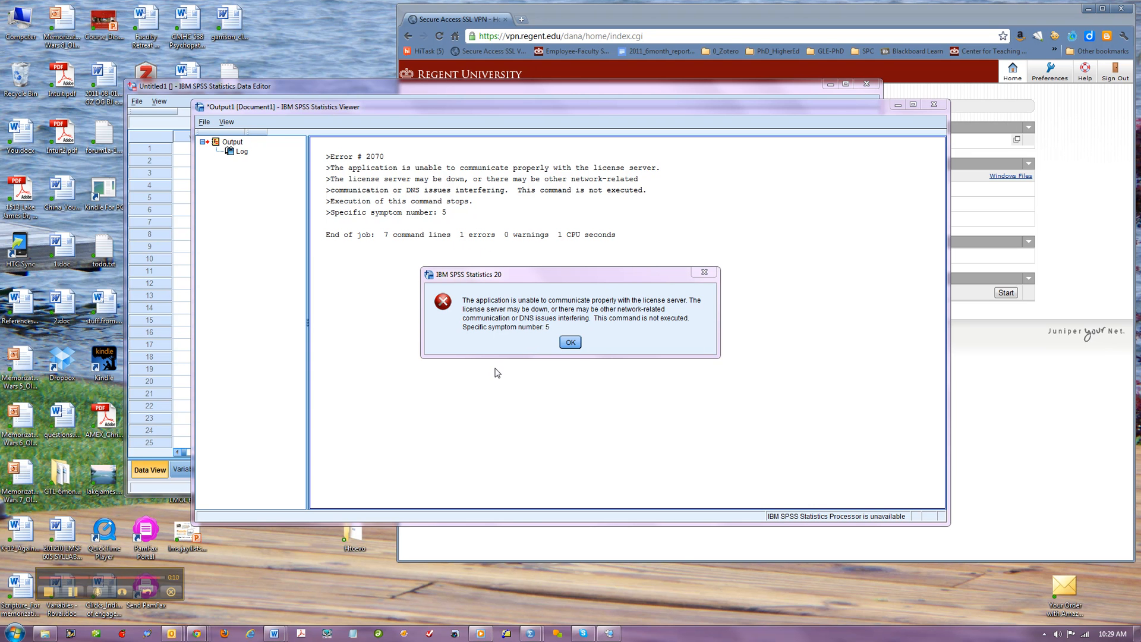
mouse_move(541, 208)
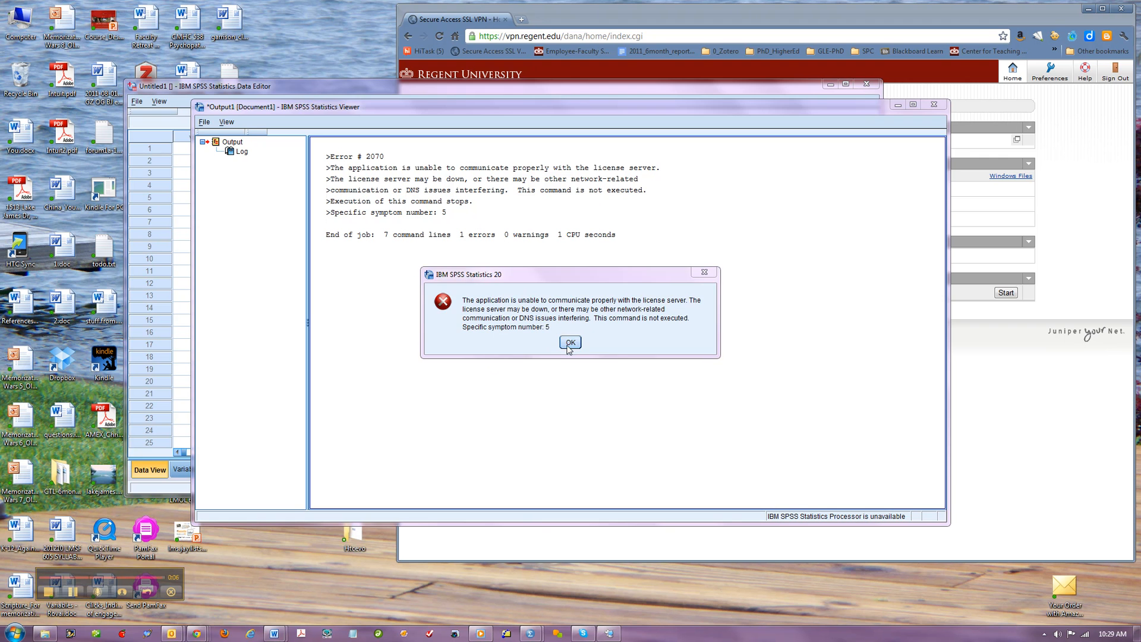
Click OK on the IBM SPSS Statistics 20 license-server error dialog.
left_click(570, 343)
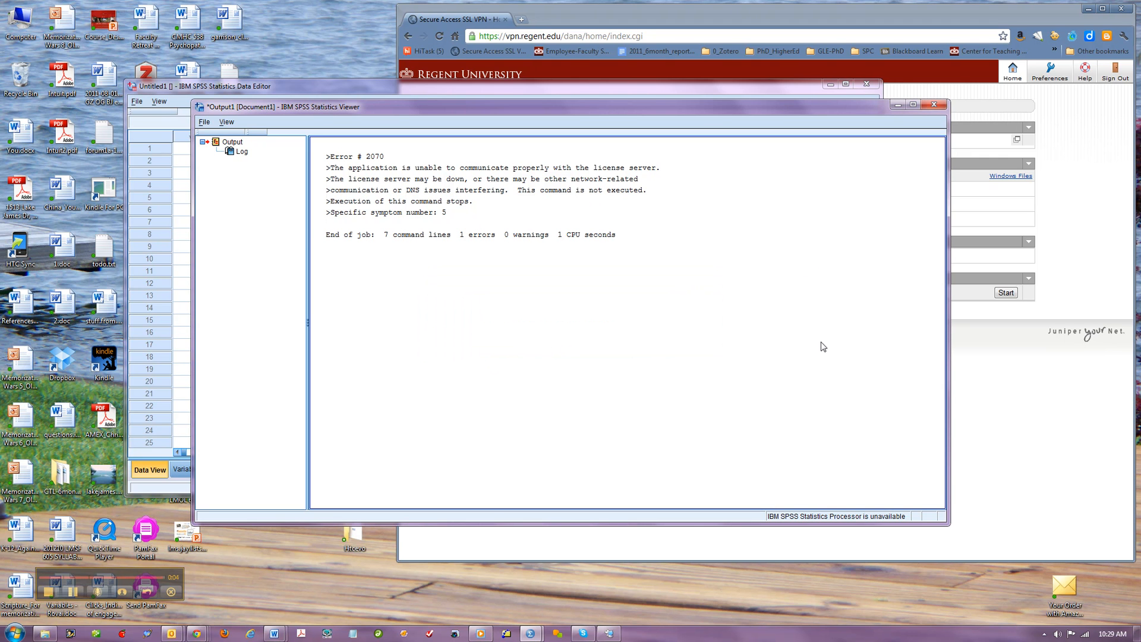
mouse_move(202, 477)
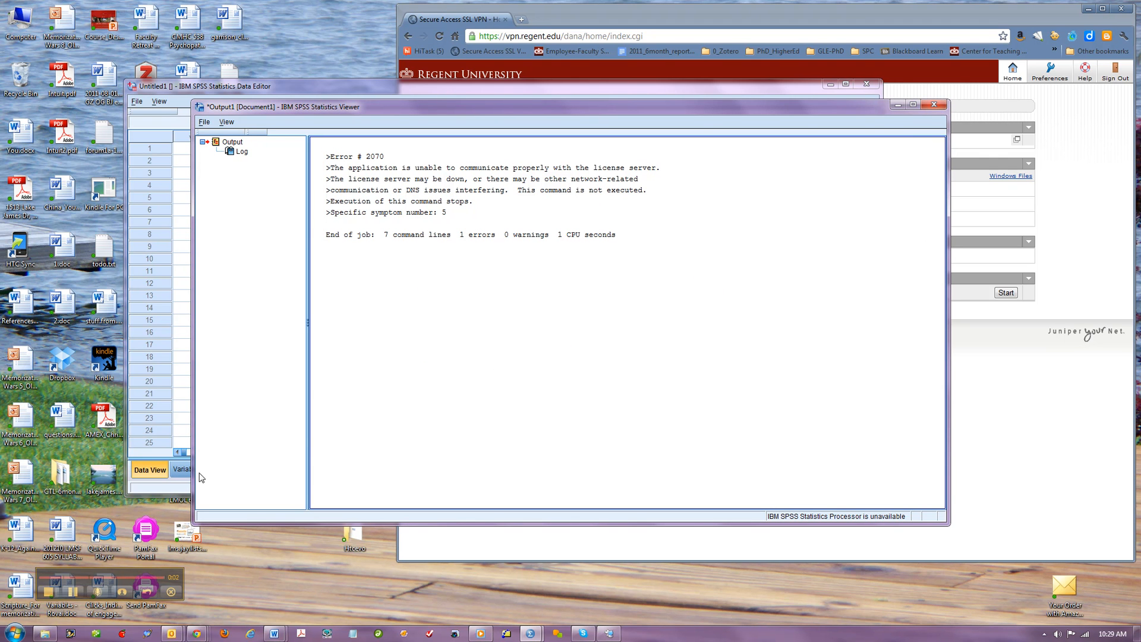
mouse_move(72, 595)
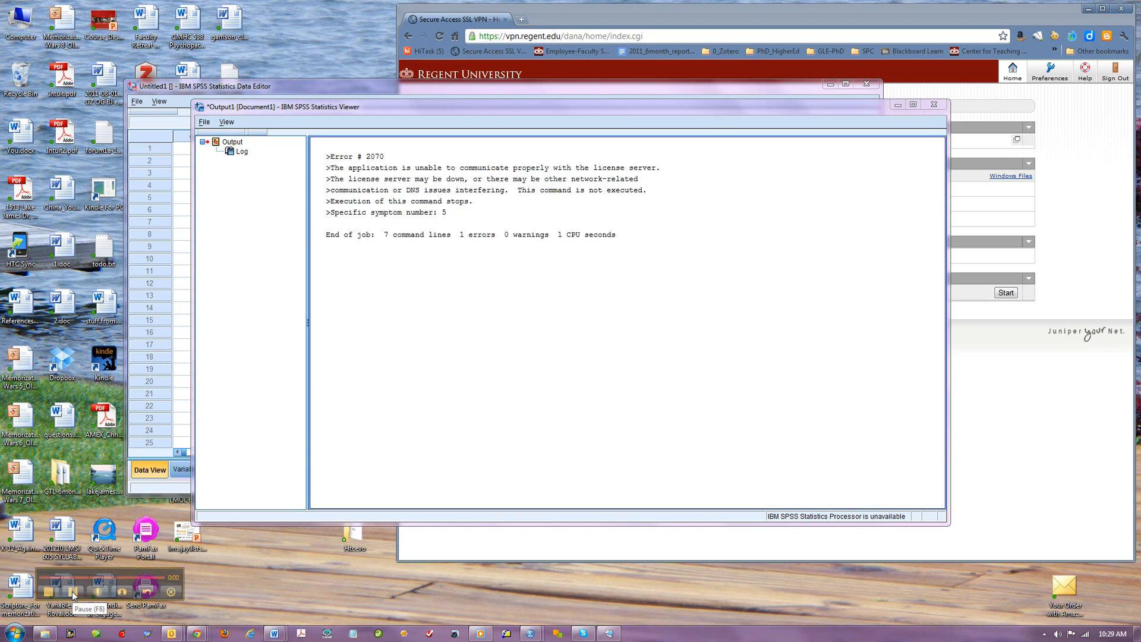